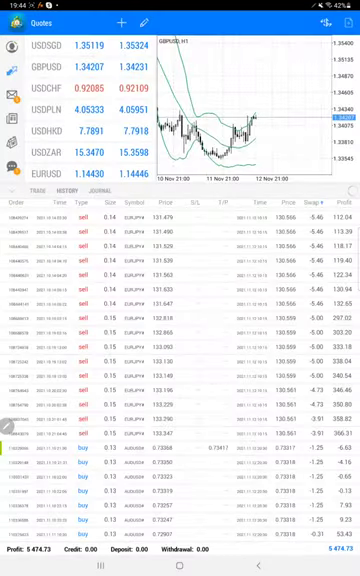
{"action": "scroll", "scroll_direction": "down", "scroll_amount": 3}
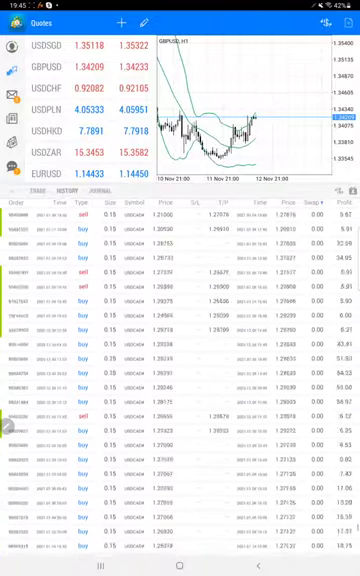
{"action": "scroll", "scroll_direction": "down", "scroll_amount": 3}
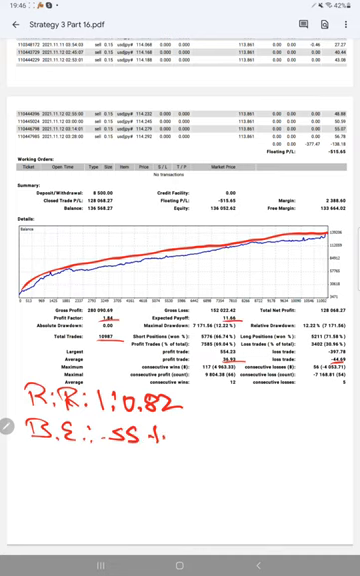
{"action": "type", "text": "Acc:- 69"}
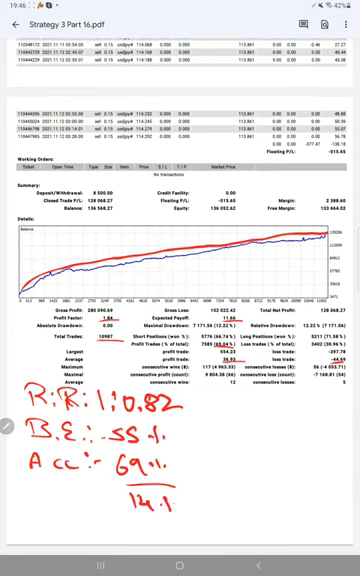
{"action": "type", "text": "%"}
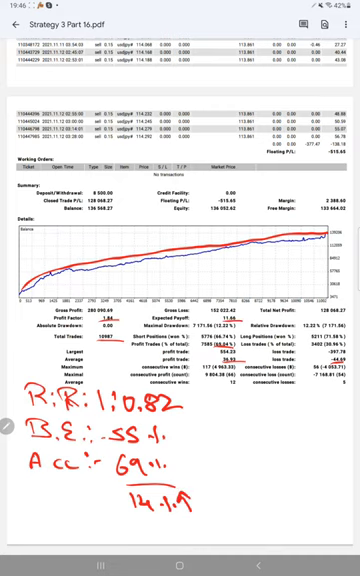